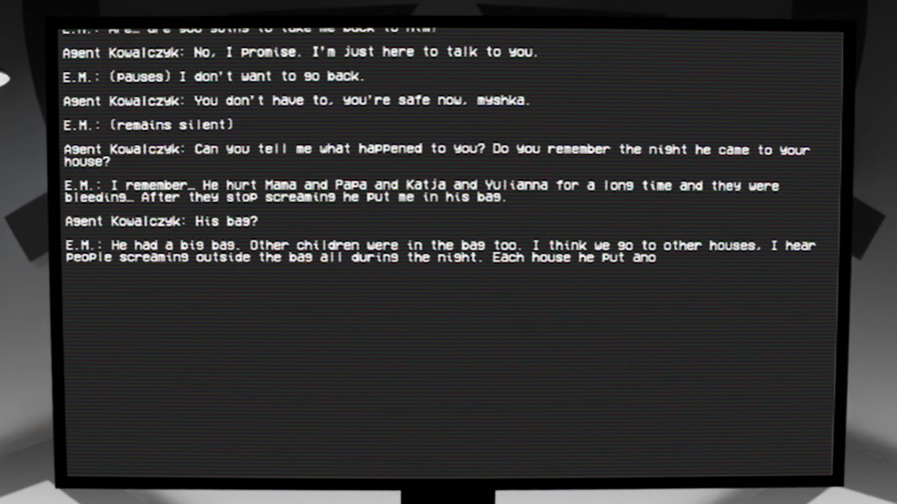
{"action": "type", "text": "another child in the bag. Then after the night he take us away."}
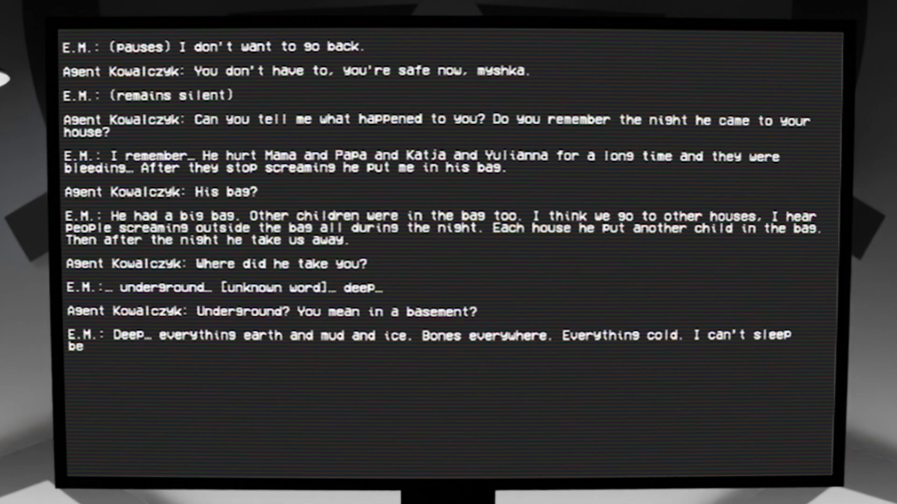
{"action": "type", "text": "because it's too cold."}
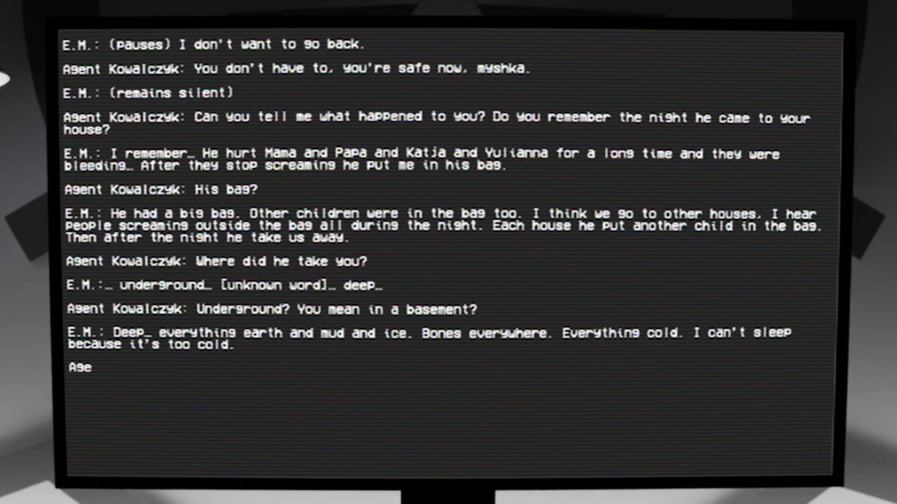
{"action": "type", "text": "Were there"}
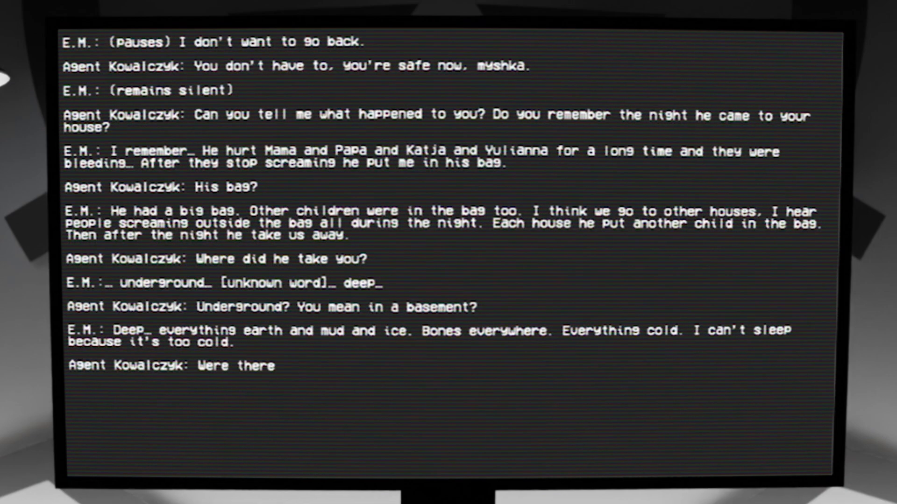
{"action": "type", "text": "lots of other children there with you?"}
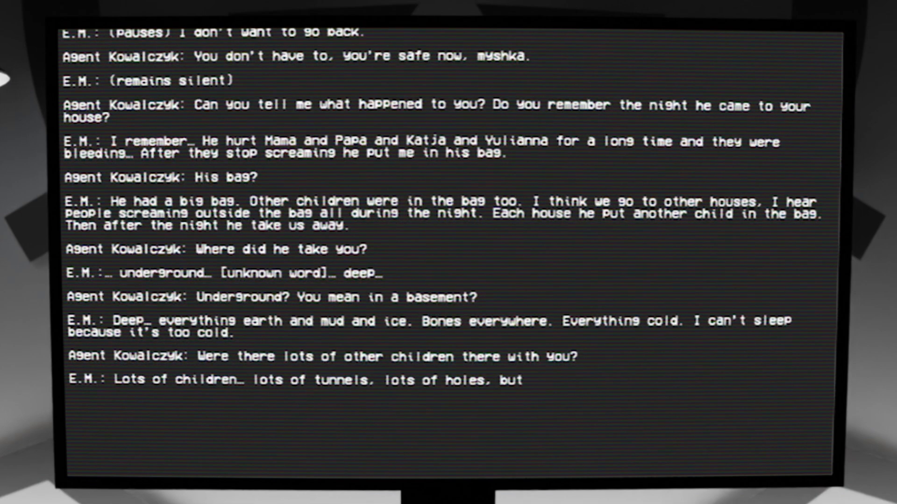
{"action": "type", "text": "I can't see all. I can't see the other [unknown word]. Too dark. My hole"}
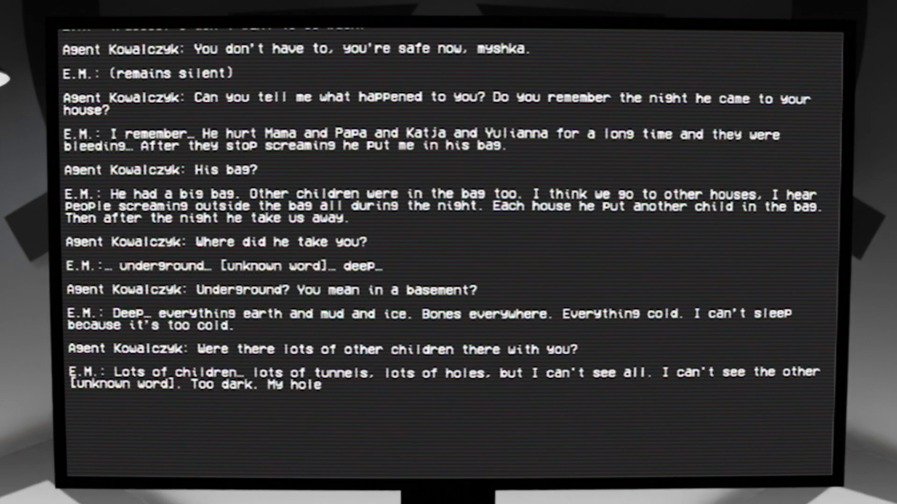
{"action": "type", "text": "is with René and Hekla and Sasha and Paul. We make the toys together."}
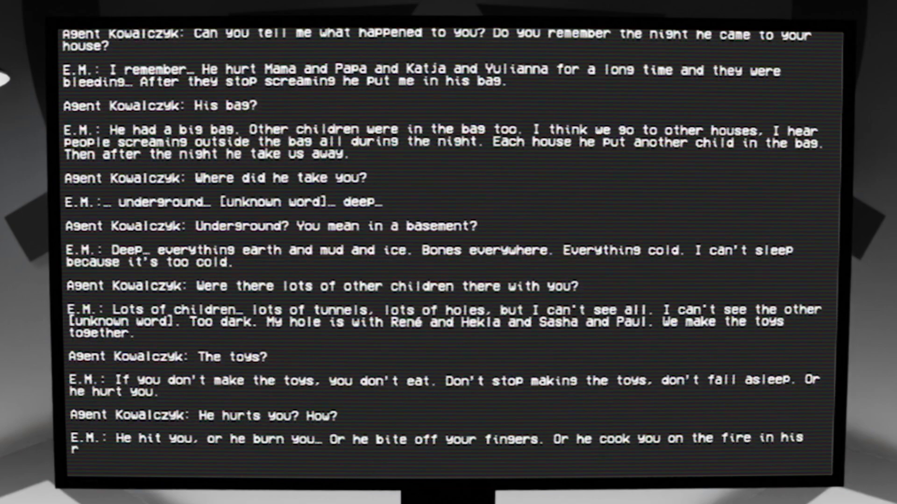
{"action": "scroll", "scroll_direction": "down", "scroll_amount": 3}
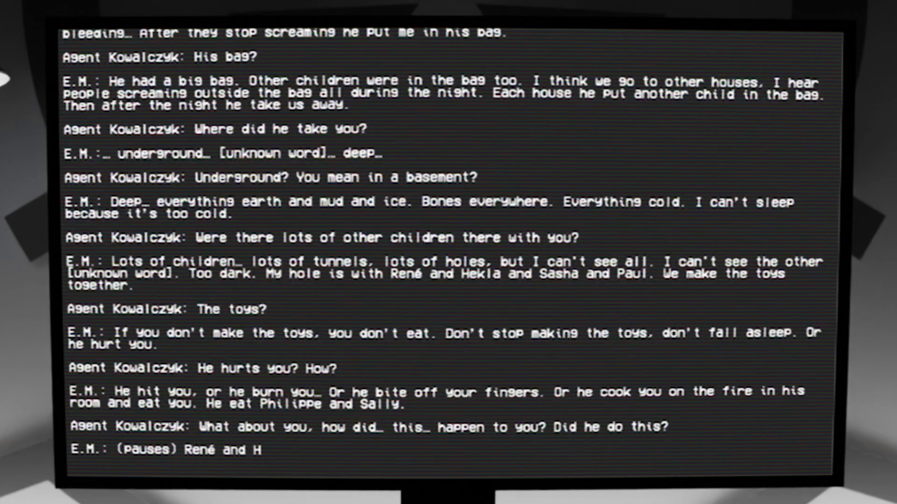
{"action": "type", "text": "ekla and Sasha and Paul do this. They have to."}
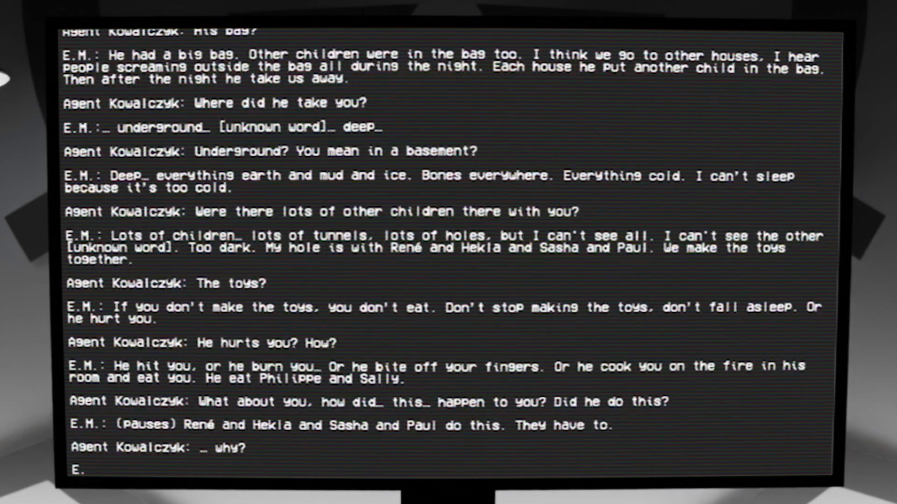
{"action": "scroll", "scroll_direction": "down", "scroll_amount": 3}
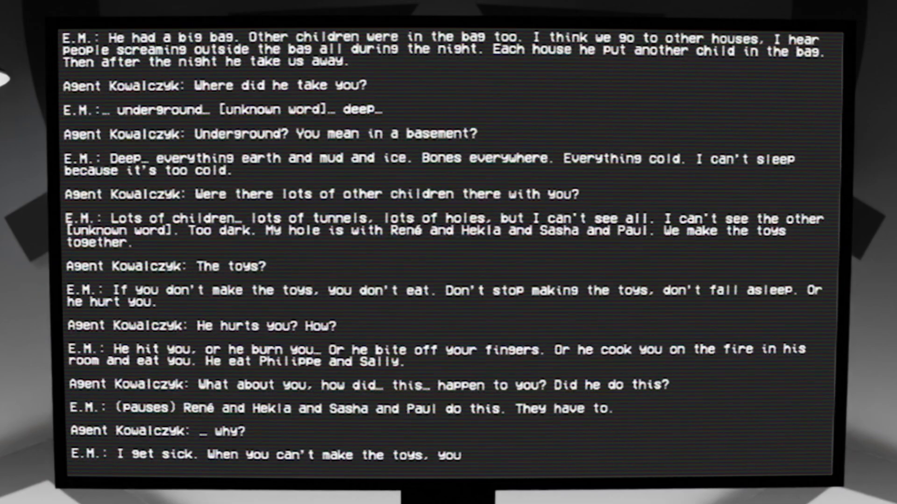
{"action": "scroll", "scroll_direction": "down", "scroll_amount": 3}
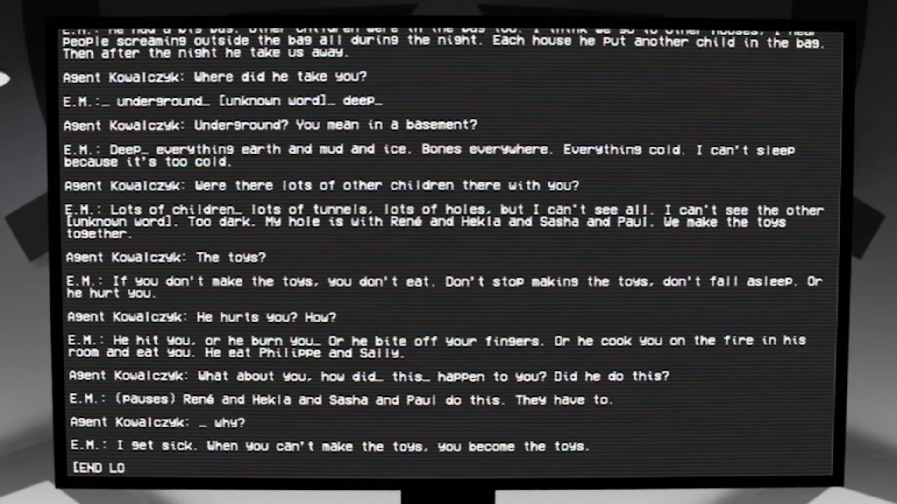